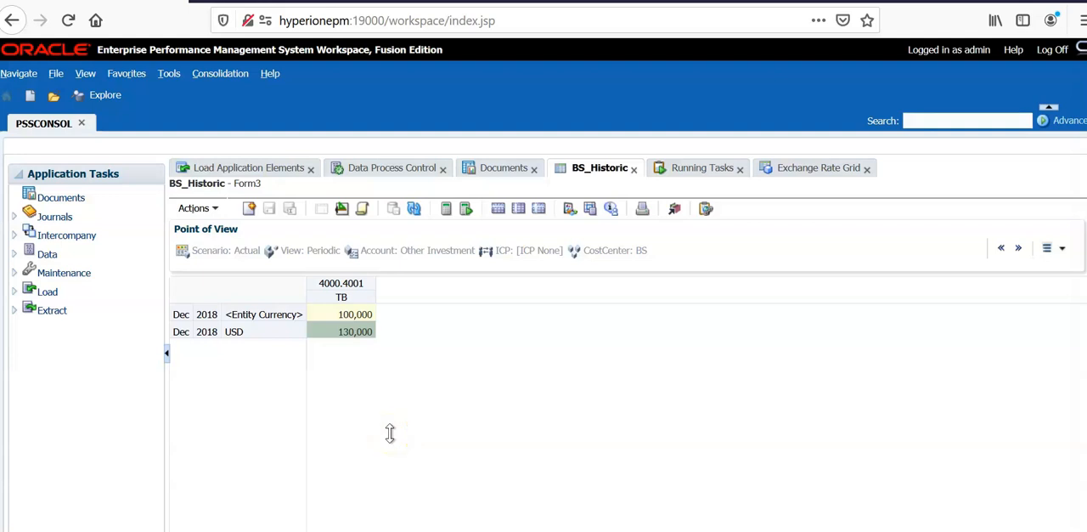
pyautogui.moveTo(386, 433)
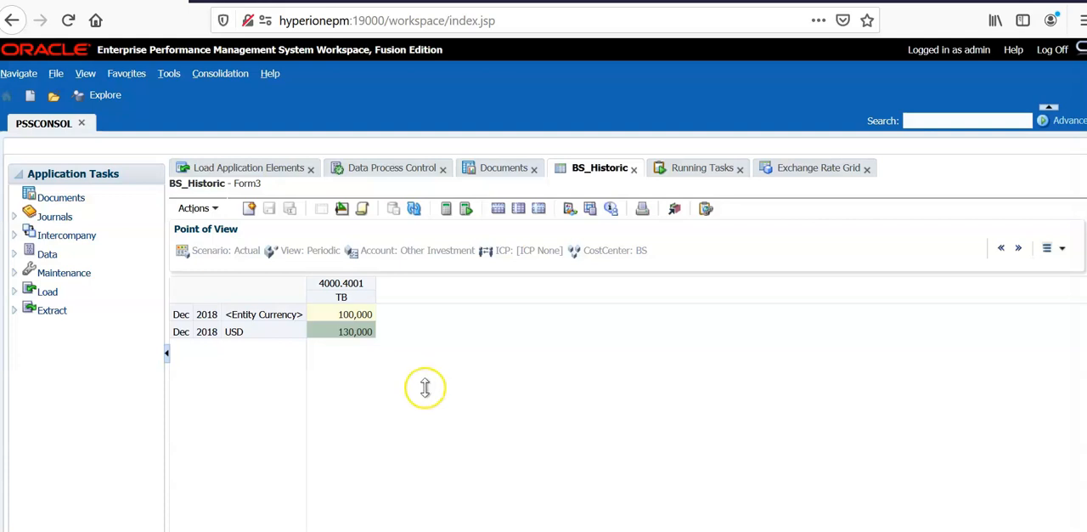
pyautogui.moveTo(422, 391)
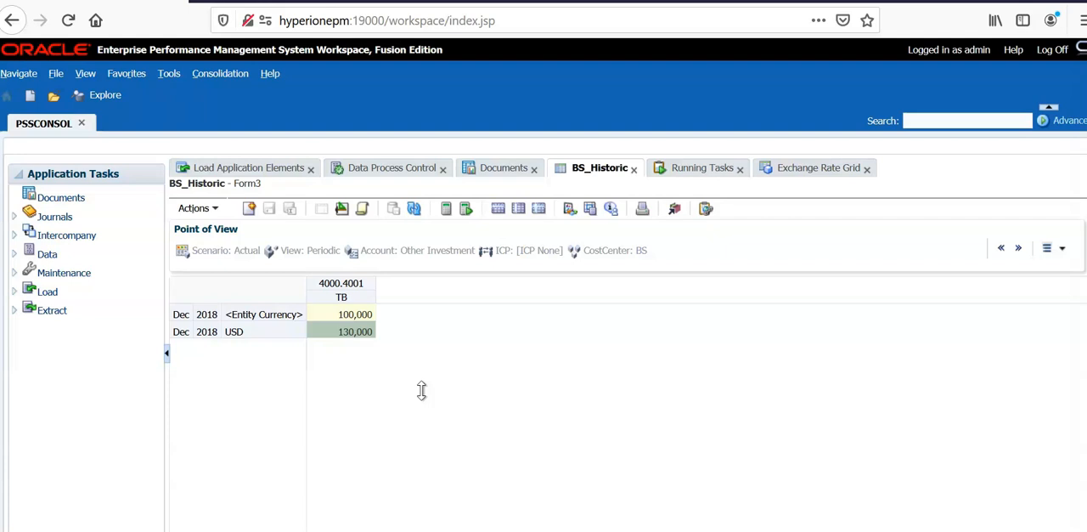
pyautogui.moveTo(424, 387)
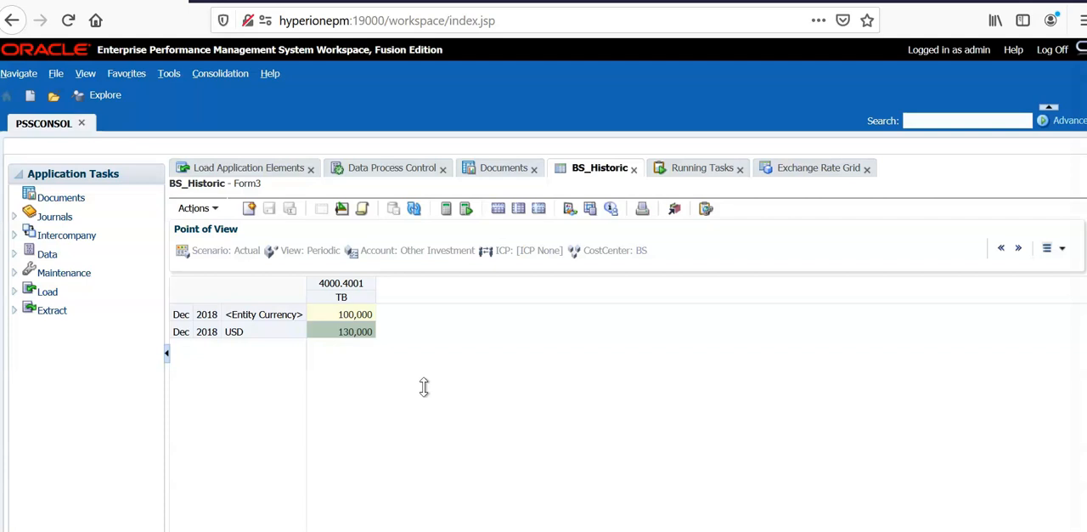
pyautogui.moveTo(797, 168)
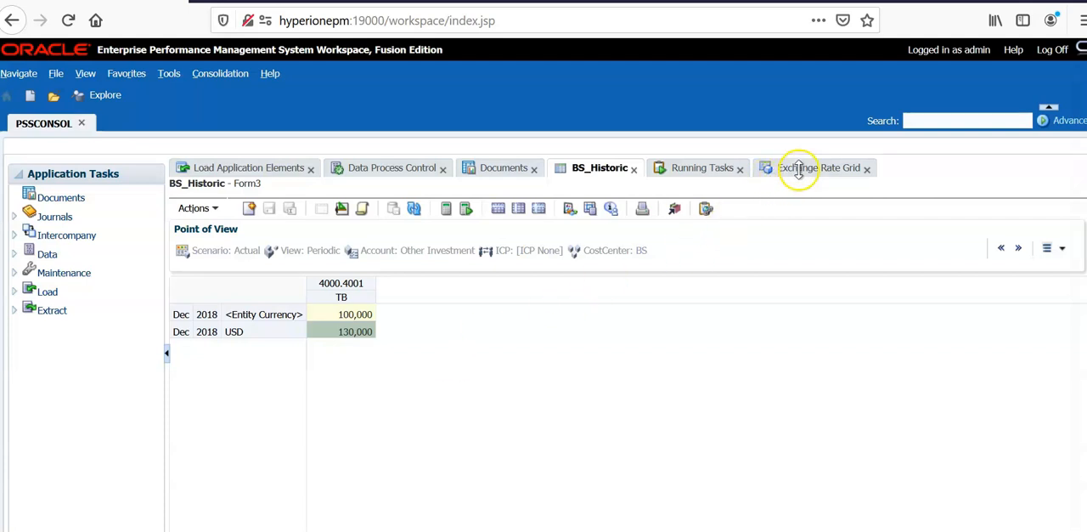
# Step: Show the 2018 exchange rate grid with EUR EOM rate 1.3 and historic rate 1.28
pyautogui.click(816, 167)
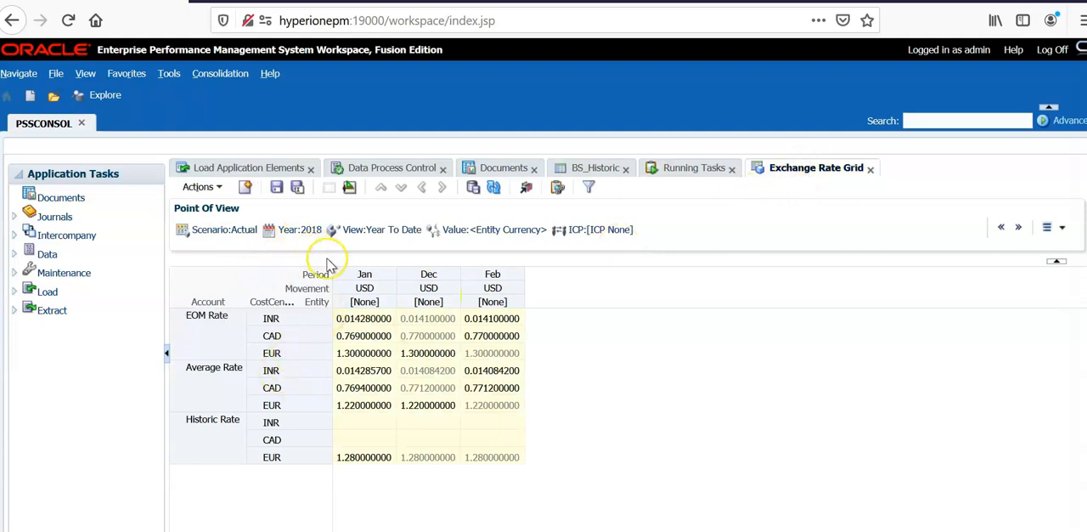
pyautogui.click(299, 229)
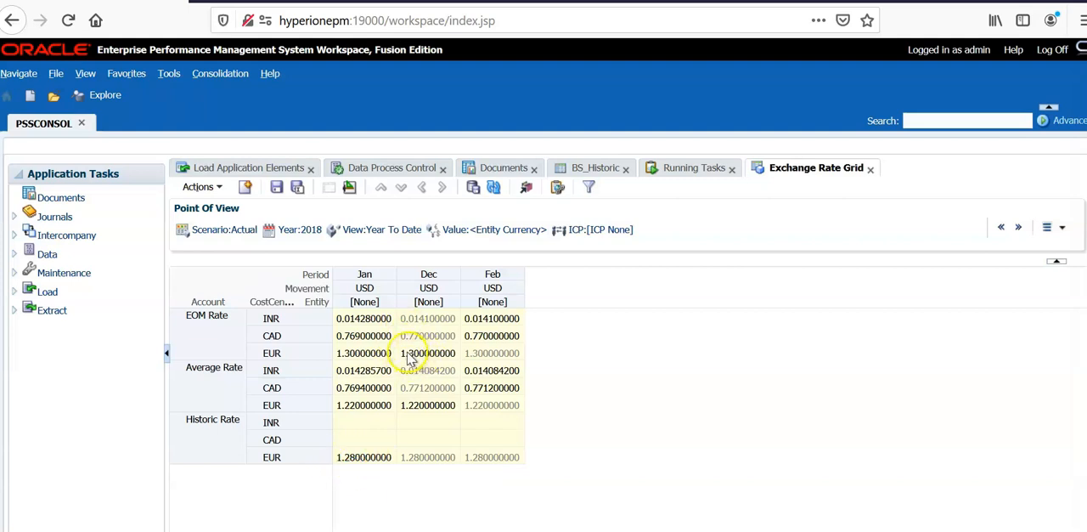
# Step: View the BS_Historic form showing 130,000 USD, then select account 170500 for editing
pyautogui.click(598, 168)
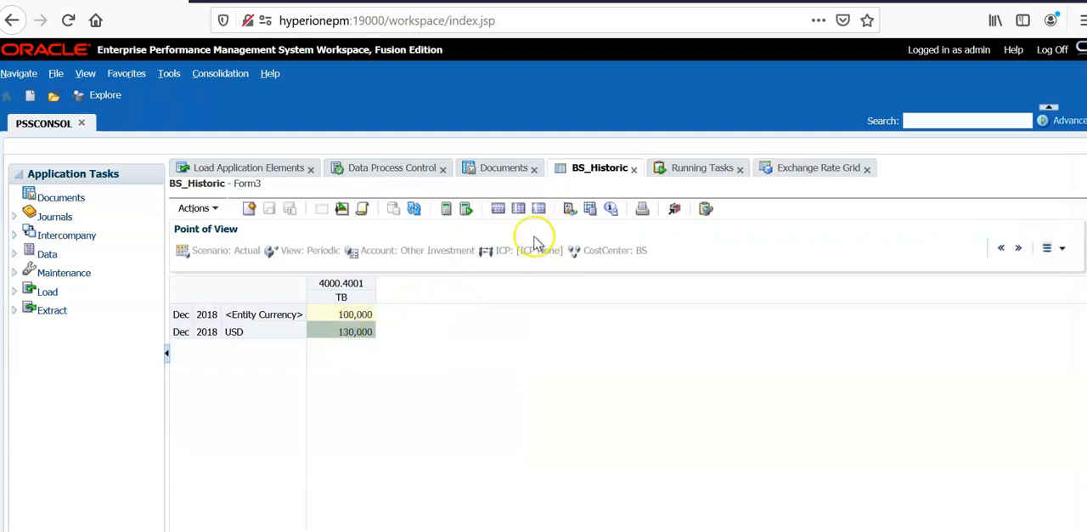
pyautogui.moveTo(425, 259)
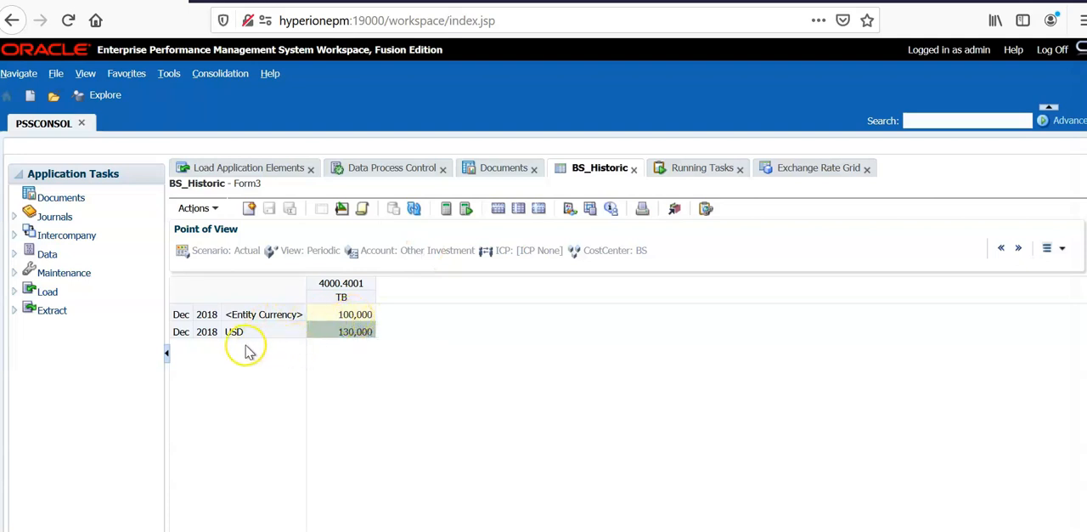
pyautogui.moveTo(350, 331)
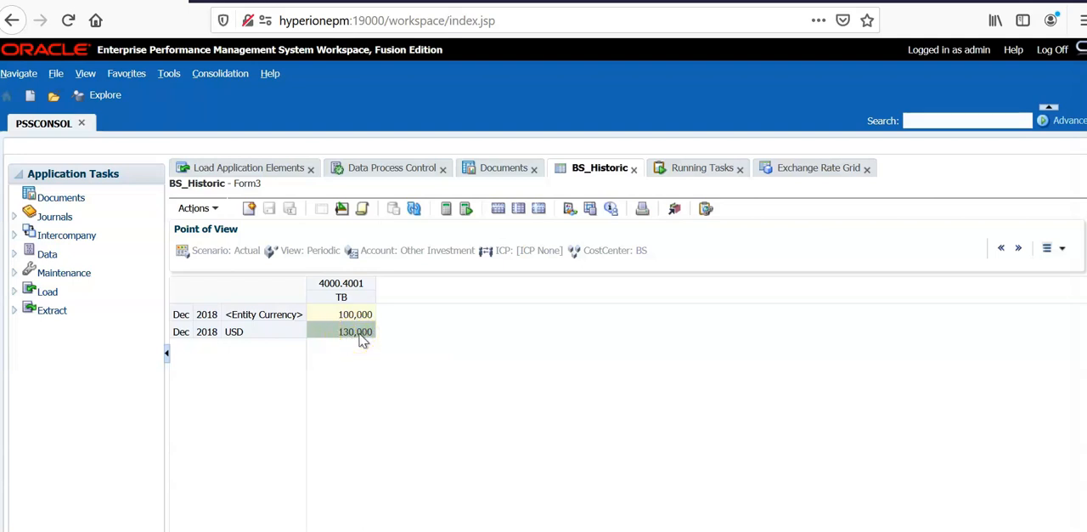
pyautogui.click(342, 331)
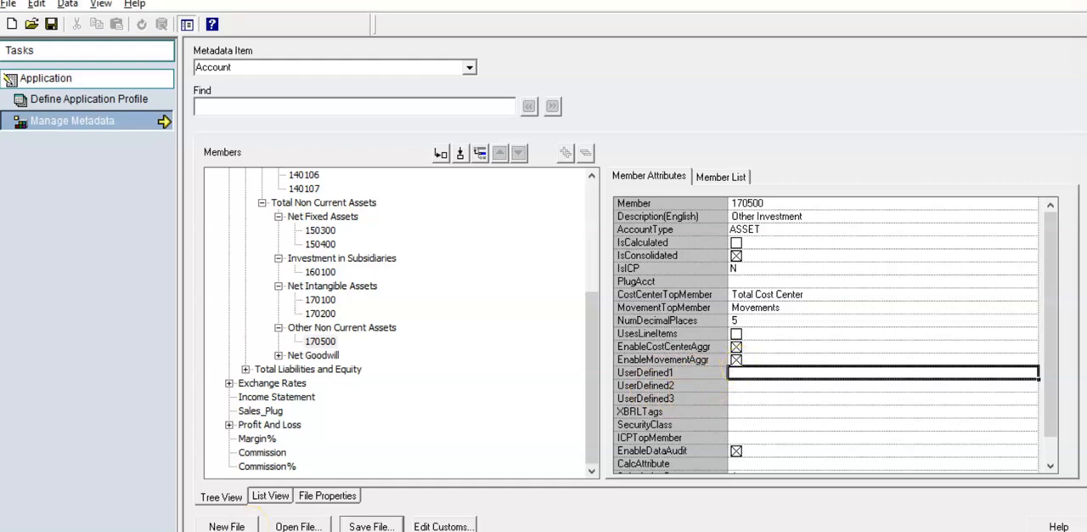
# Step: Set account 170500 UserDefined1 to Historic and expand Exchange Rates into EOM, Average and Historic Rate
pyautogui.write('Historic')
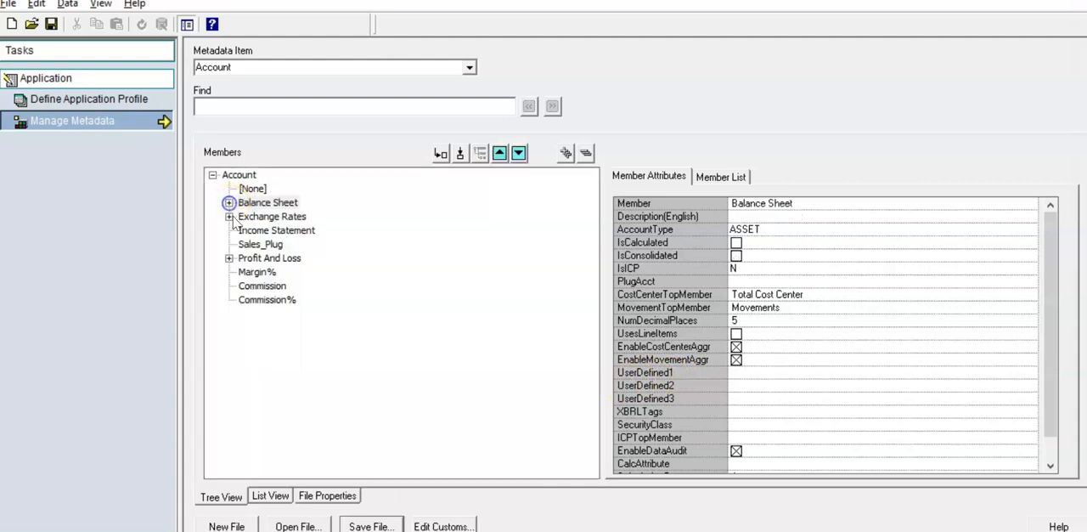
pyautogui.click(229, 216)
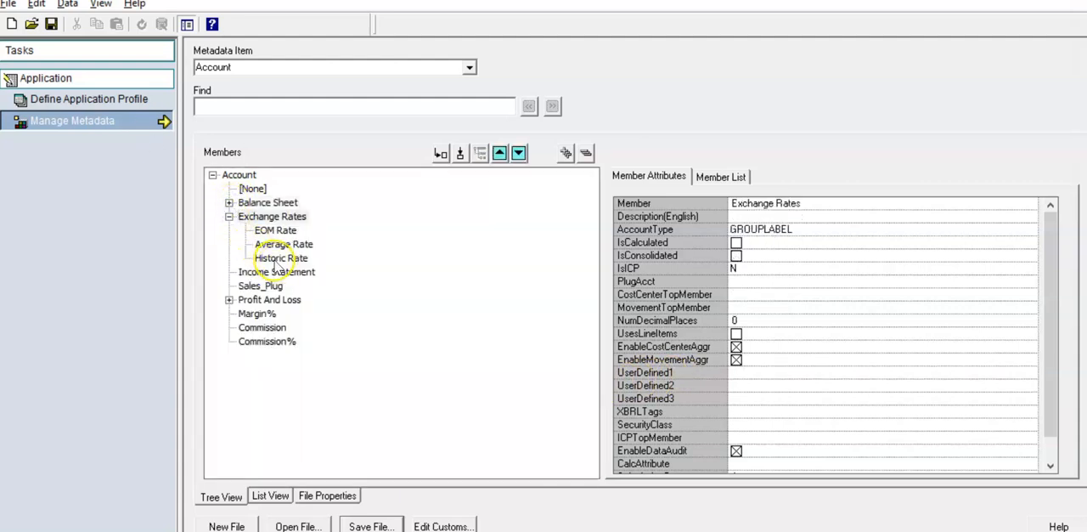
pyautogui.moveTo(144, 497)
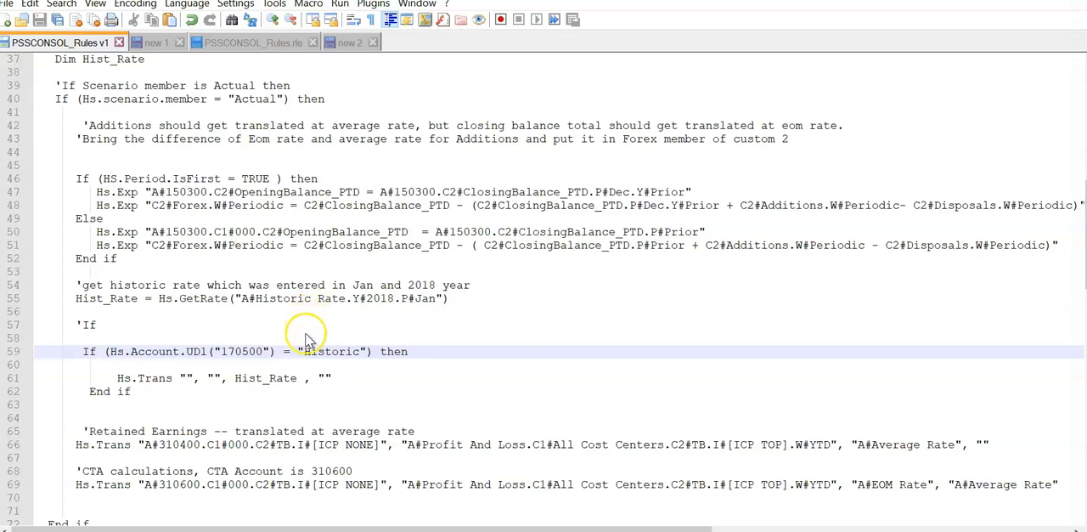
pyautogui.moveTo(187, 204)
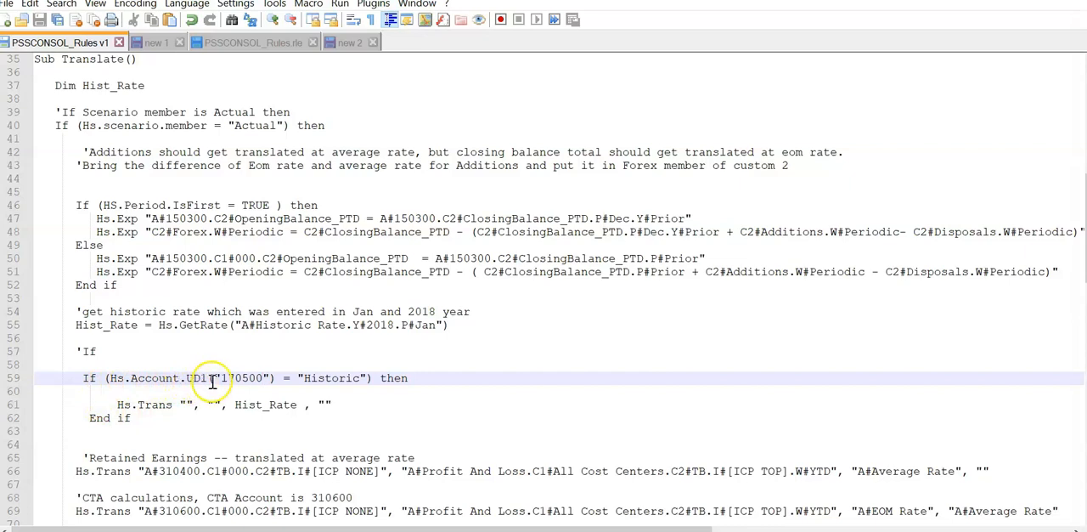
pyautogui.moveTo(119, 378)
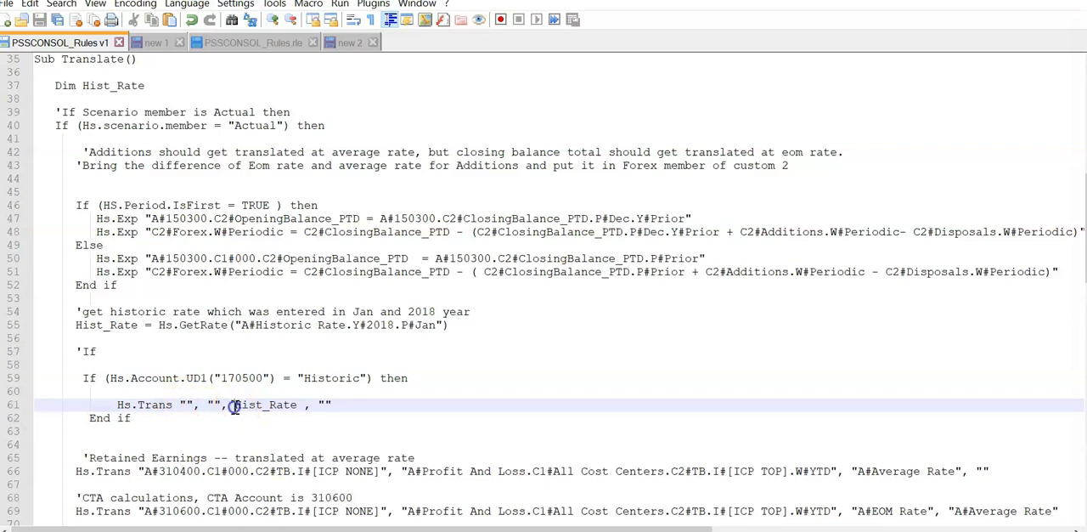
# Step: Highlight every occurrence of the Hist_Rate variable in the PSSCONSOL Translate sub
pyautogui.doubleClick(265, 405)
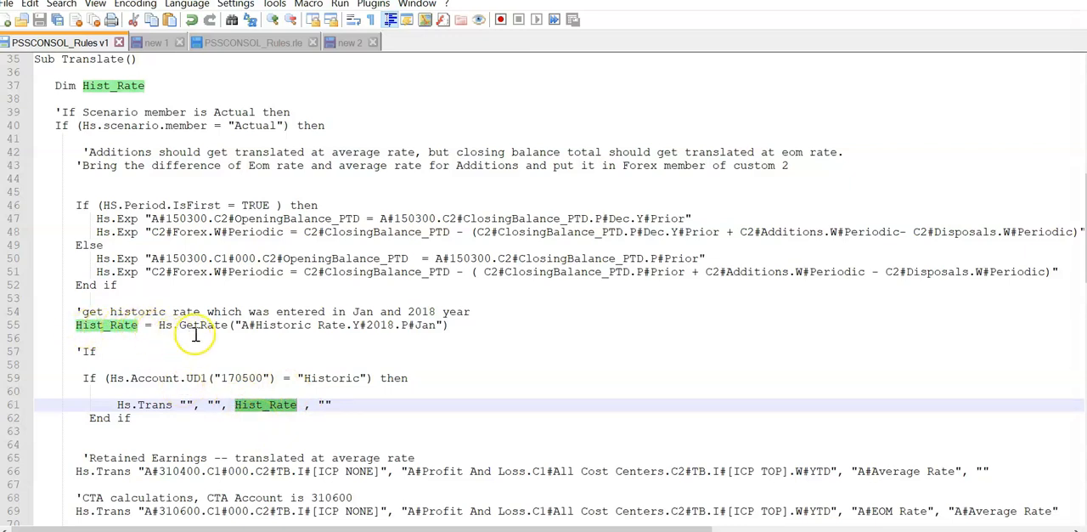
pyautogui.moveTo(249, 336)
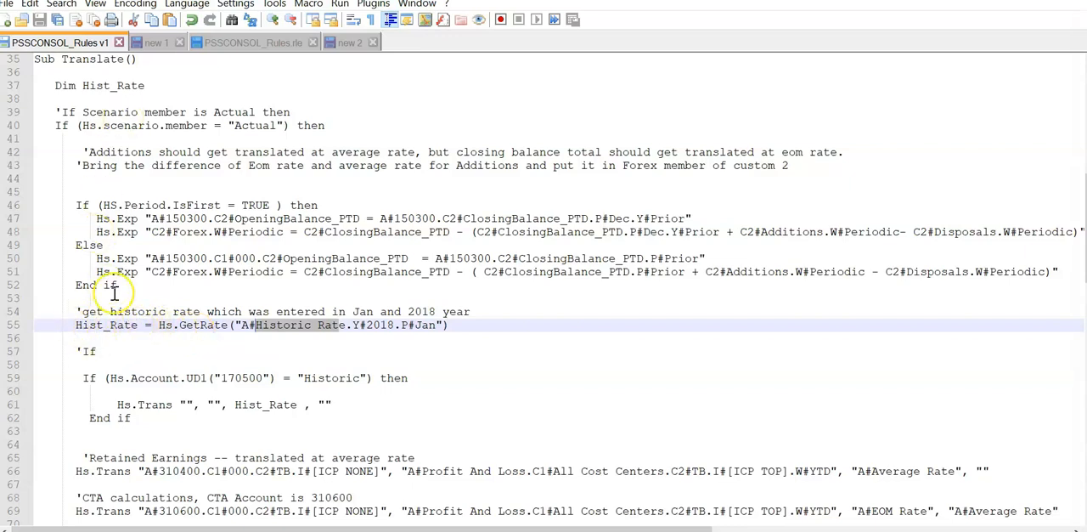
pyautogui.moveTo(178, 377)
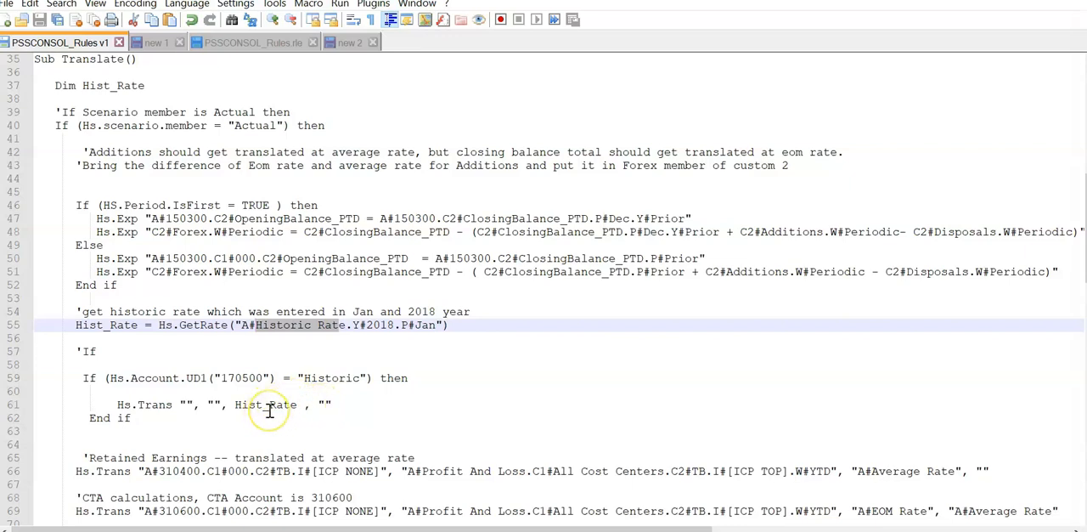
pyautogui.moveTo(271, 417)
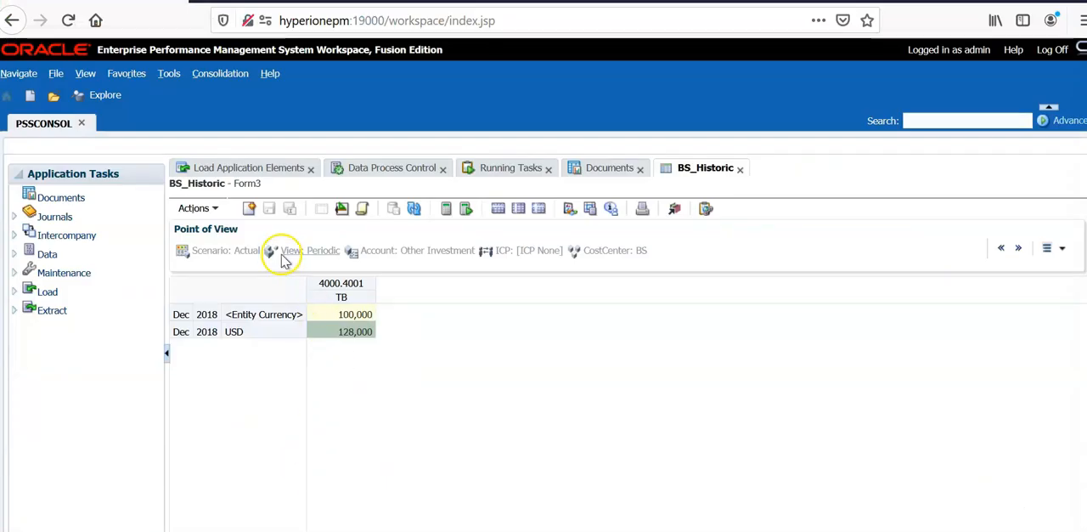
pyautogui.moveTo(381, 270)
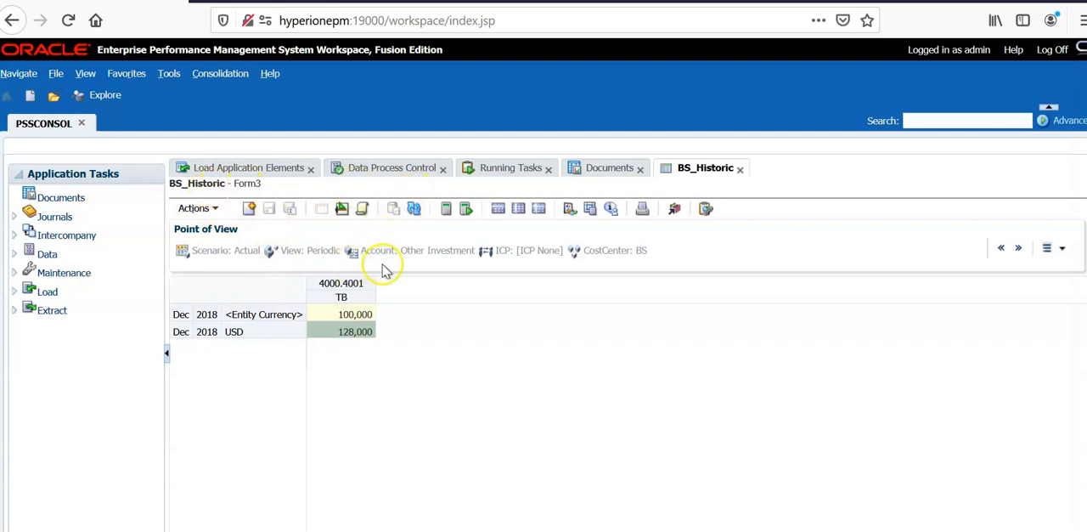
pyautogui.moveTo(285, 321)
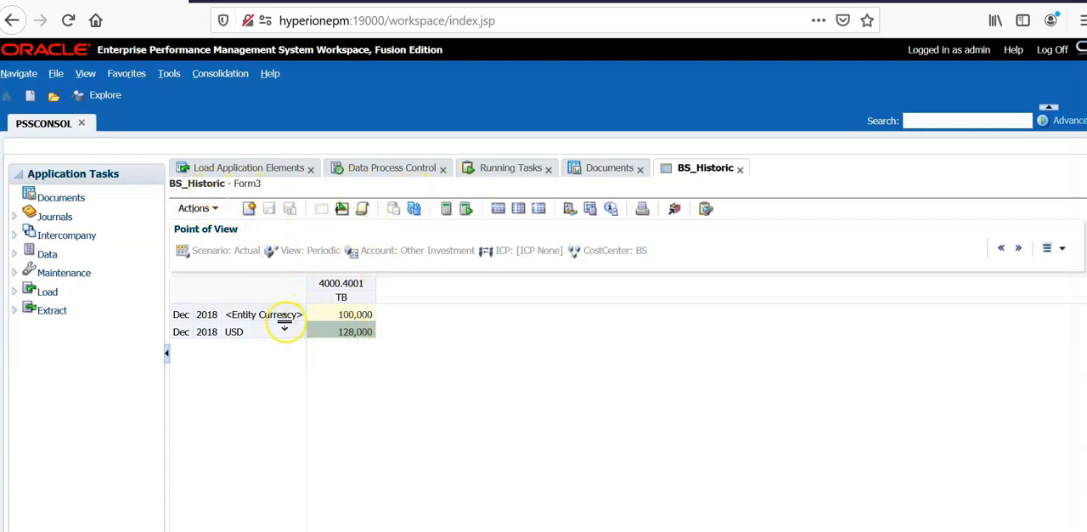
pyautogui.moveTo(334, 351)
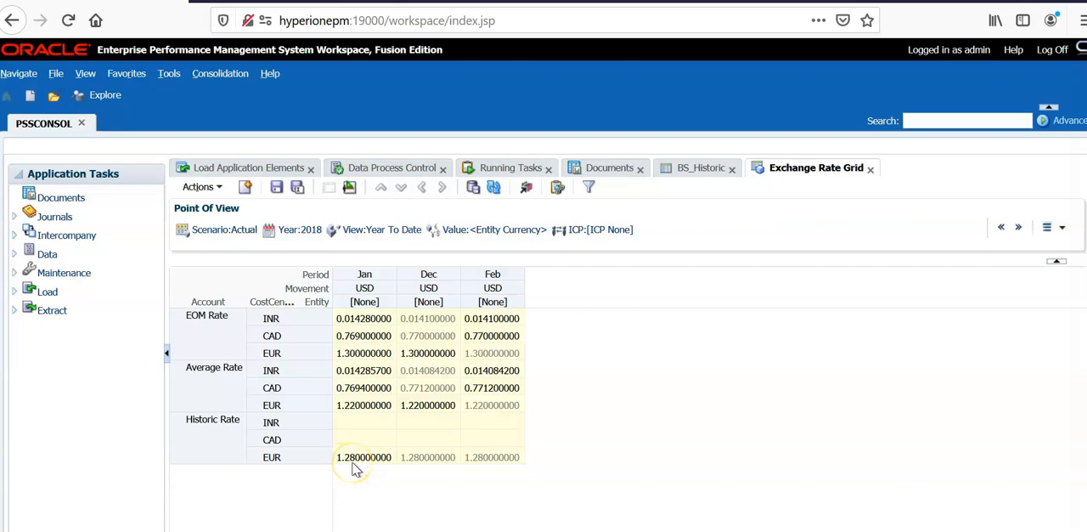
pyautogui.moveTo(340, 470)
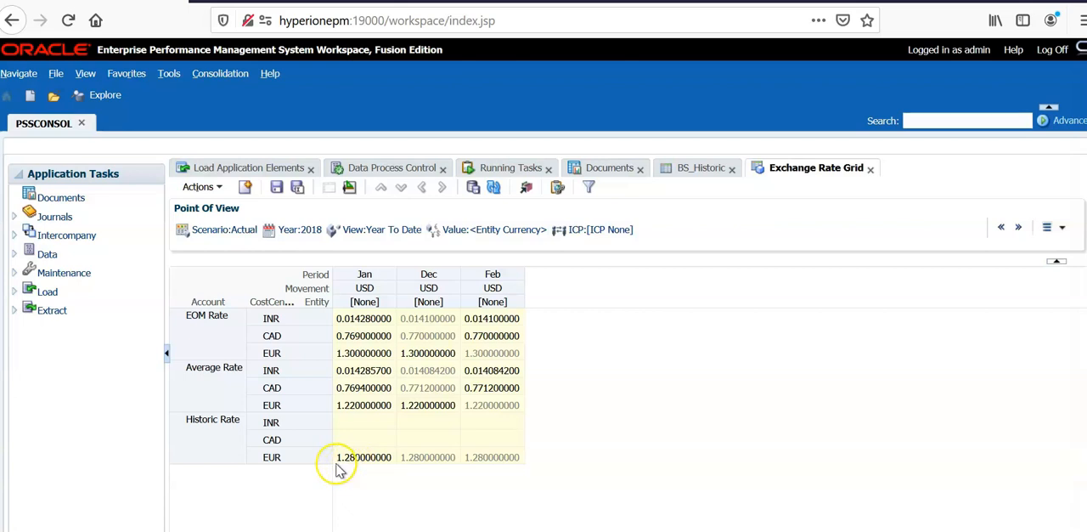